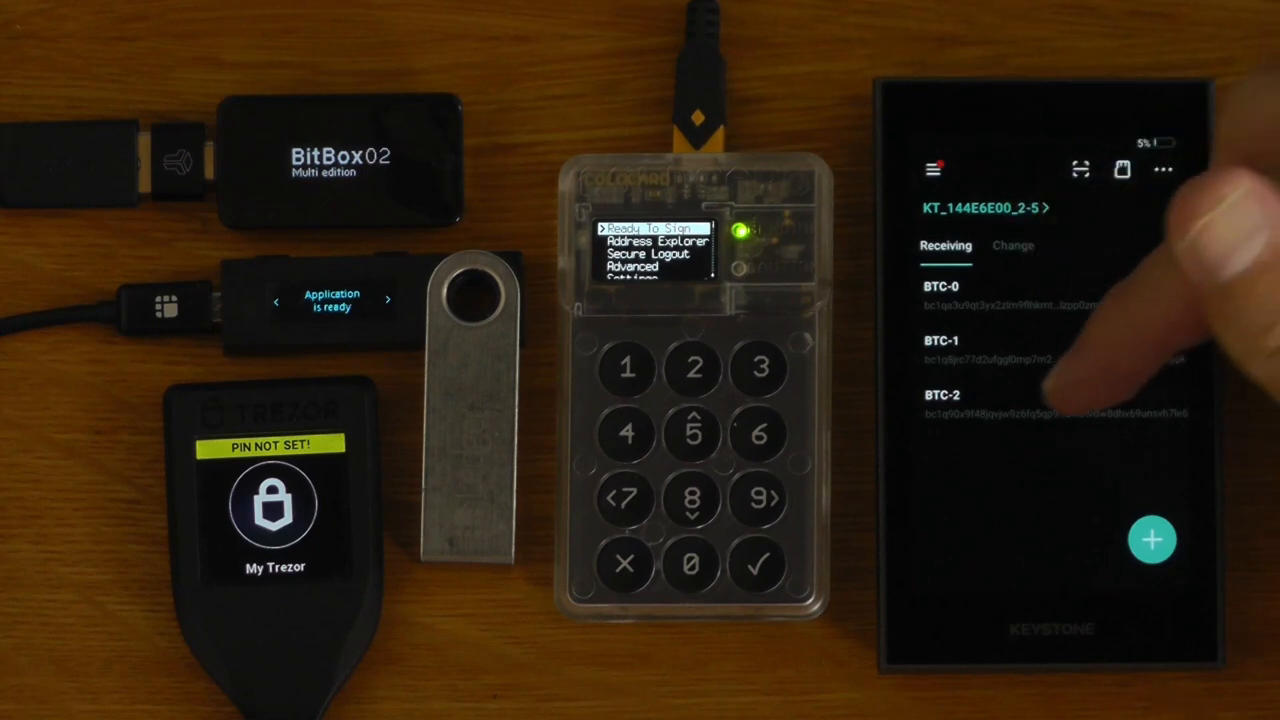
# Show the BTC-2 receive QR on the Keystone and select the KT 144E6E00 2-5 wallet in the Coldcard Address Explorer.
pyautogui.click(940, 394)
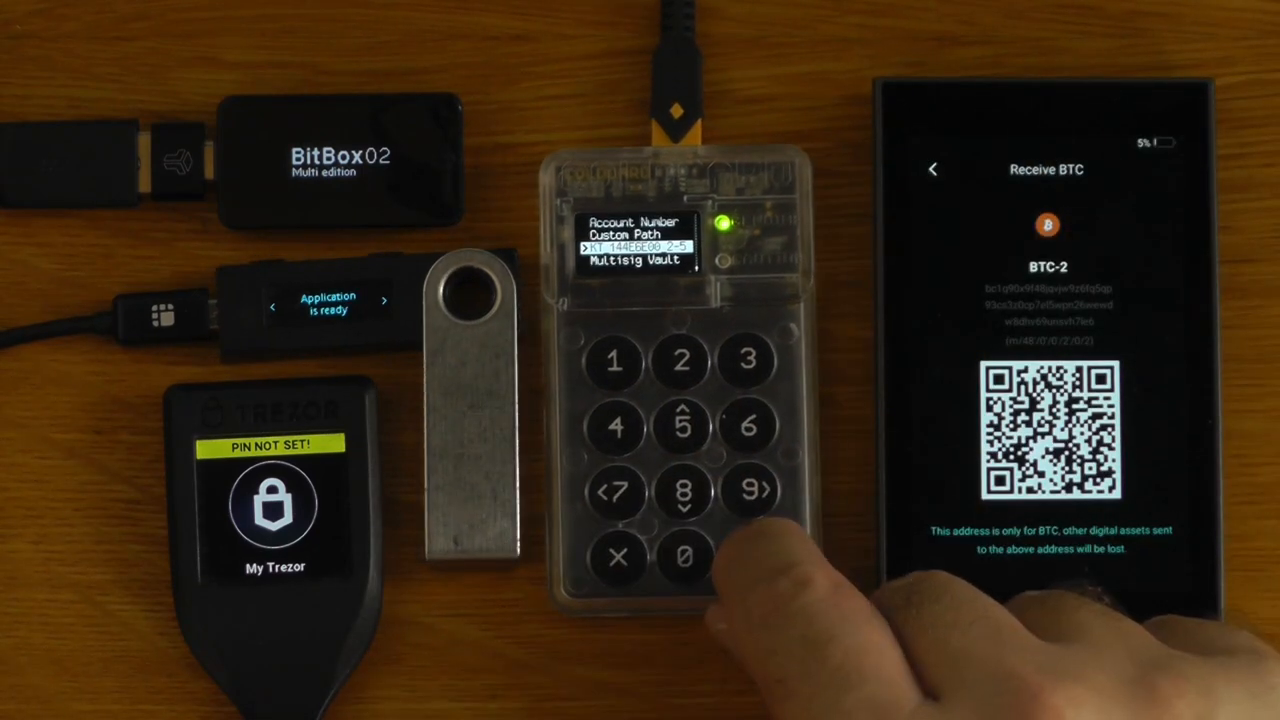
pyautogui.click(682, 490)
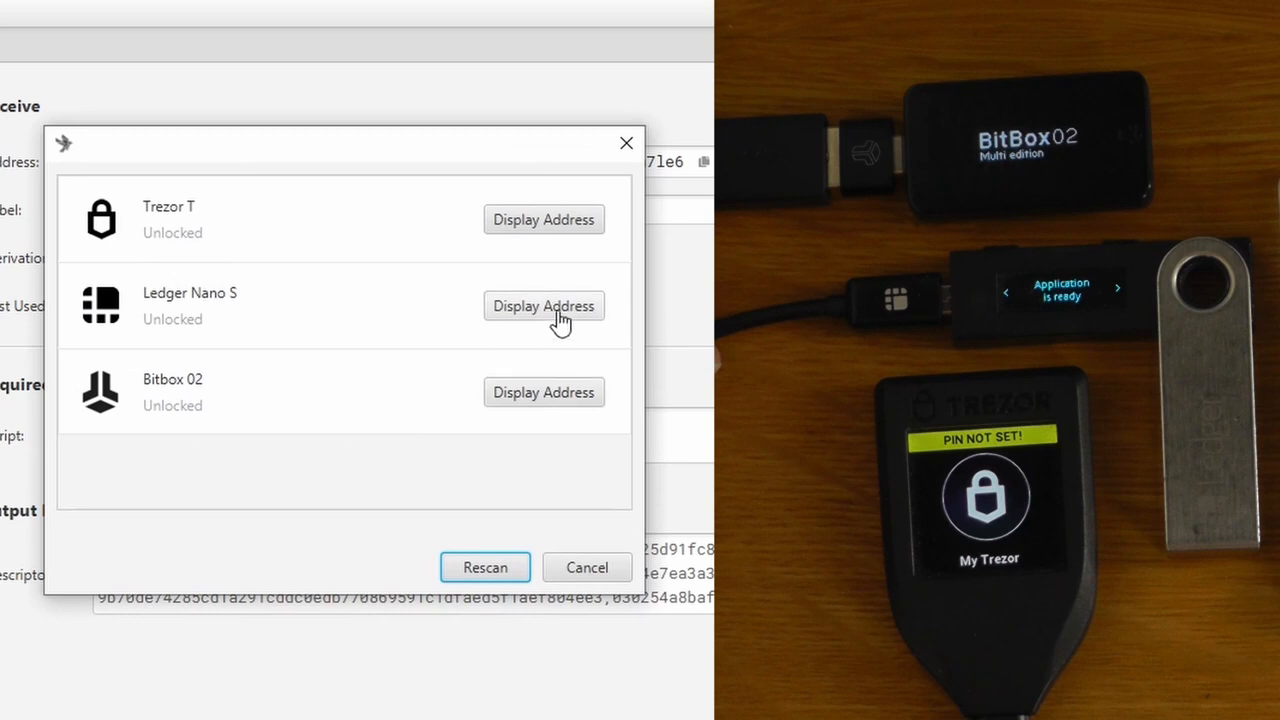
# Request address display on the Ledger Nano S (fails for P2SH) and then on the BitBox02.
pyautogui.click(543, 306)
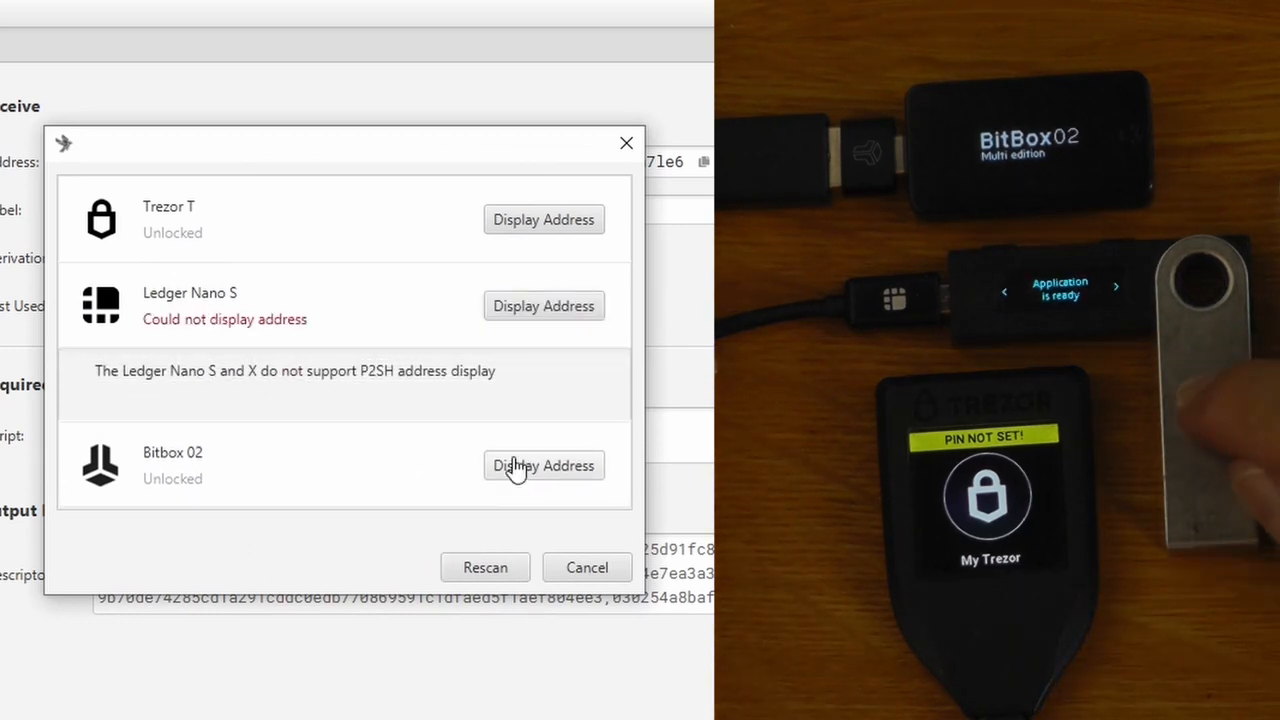
pyautogui.click(543, 219)
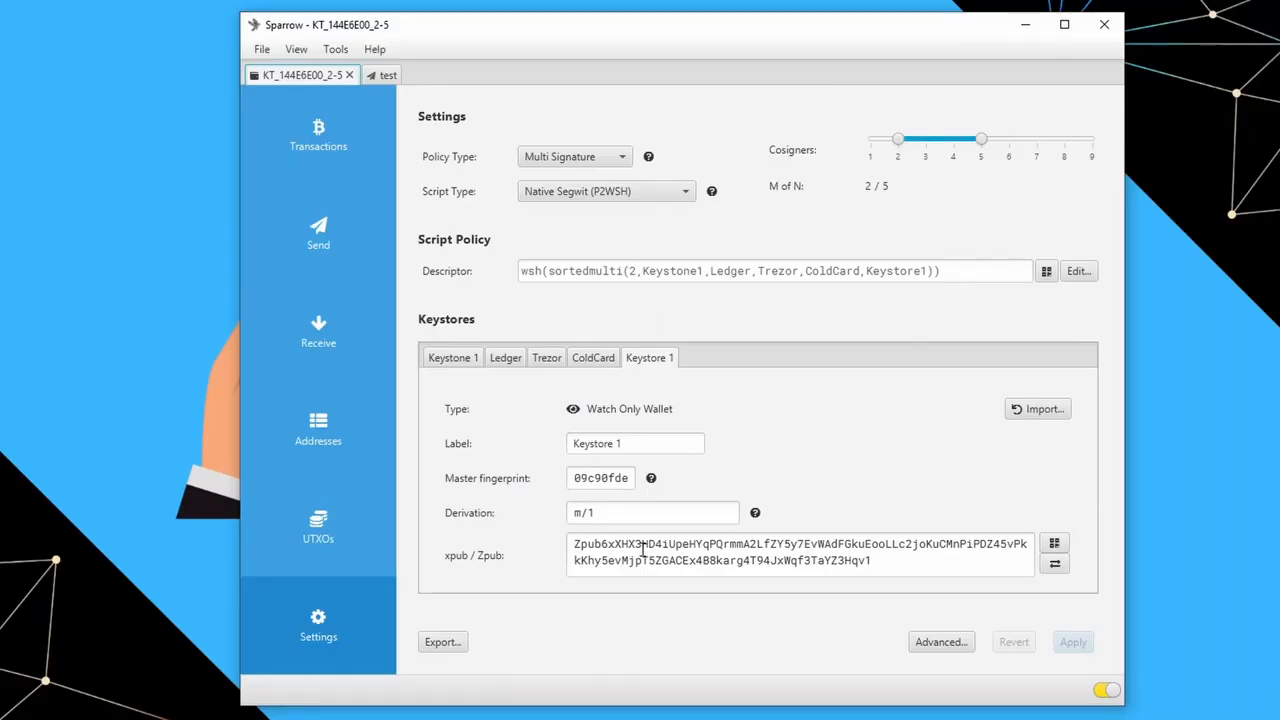
pyautogui.moveTo(655, 550)
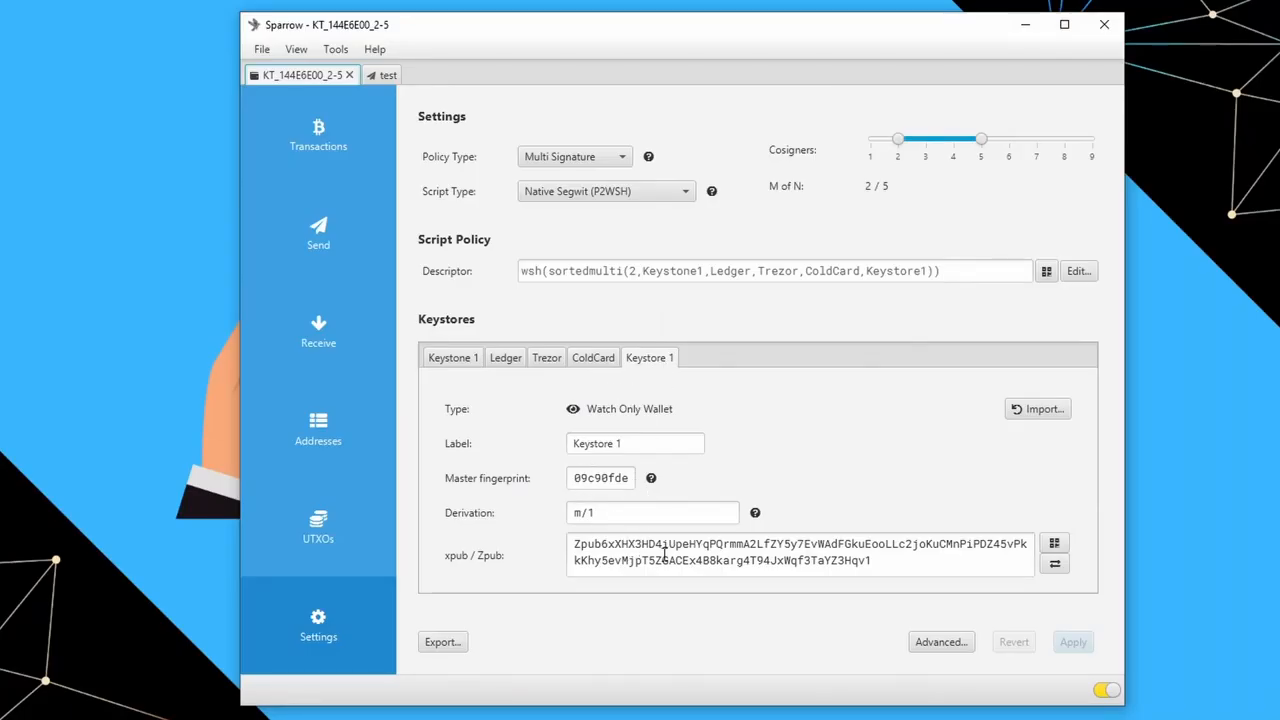
# Return from the Keystore 1 xpub settings to the Receive page showing the multisig address and QR code.
pyautogui.click(318, 330)
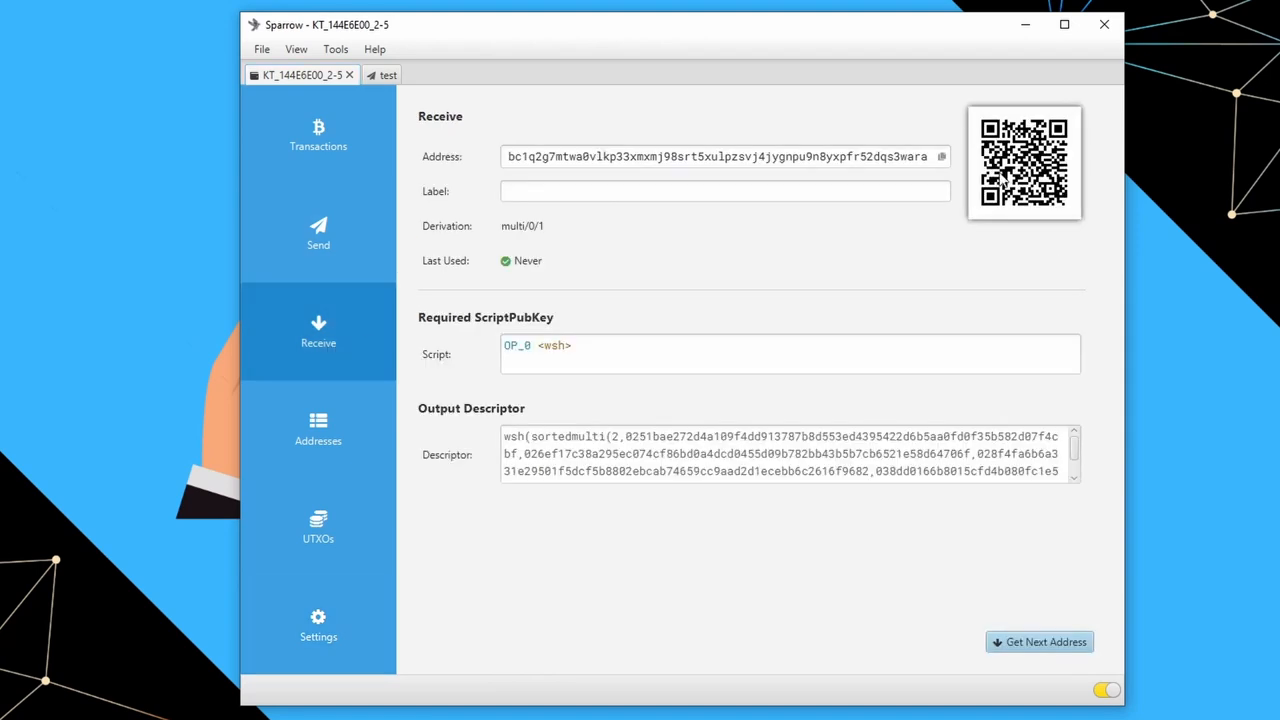